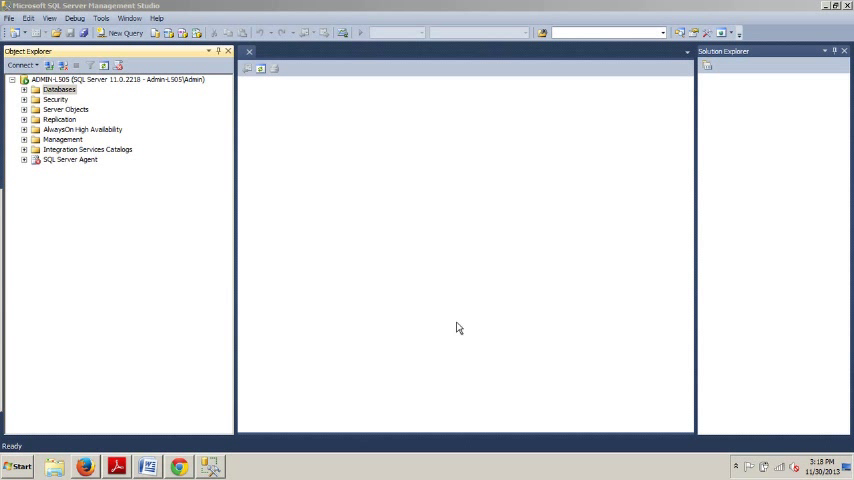
mouse_move(296, 232)
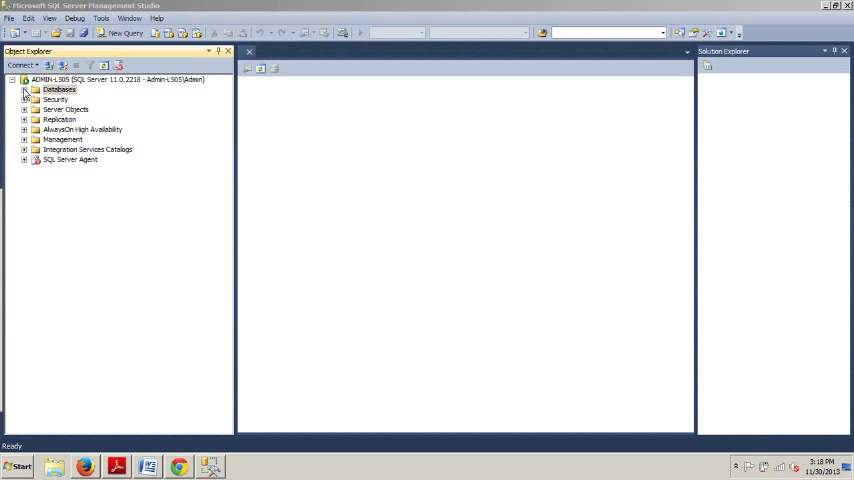
Expand Databases > AdventureWorks2012 > Tables and scroll down to the Sales tables
click(25, 89)
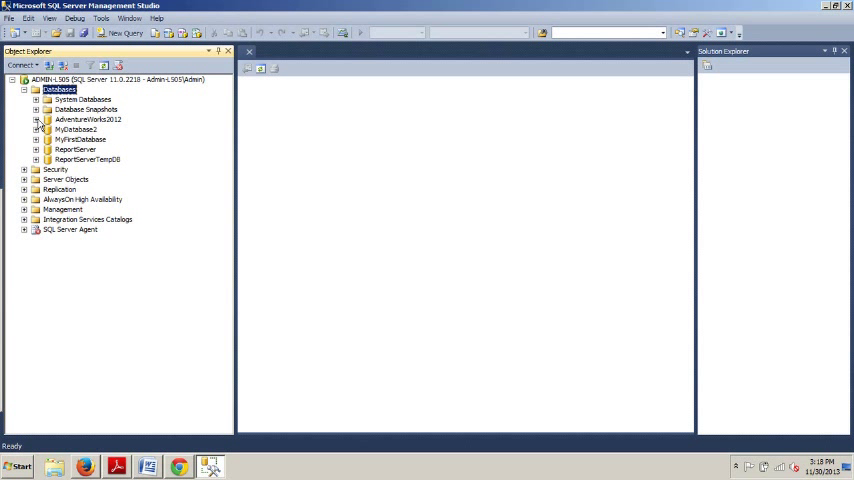
click(37, 119)
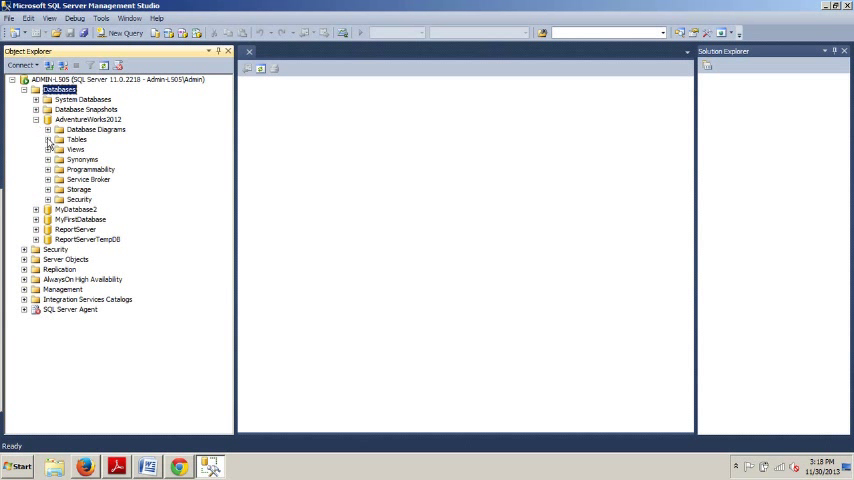
click(47, 139)
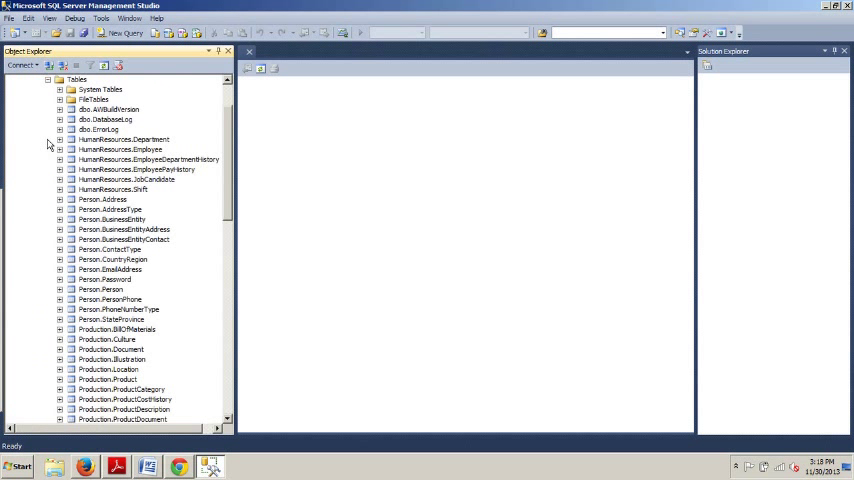
mouse_move(137, 198)
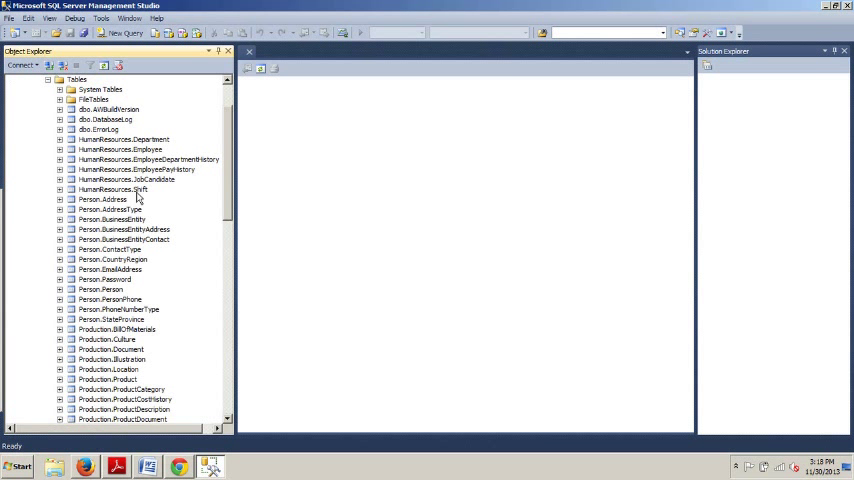
scroll(down, 3)
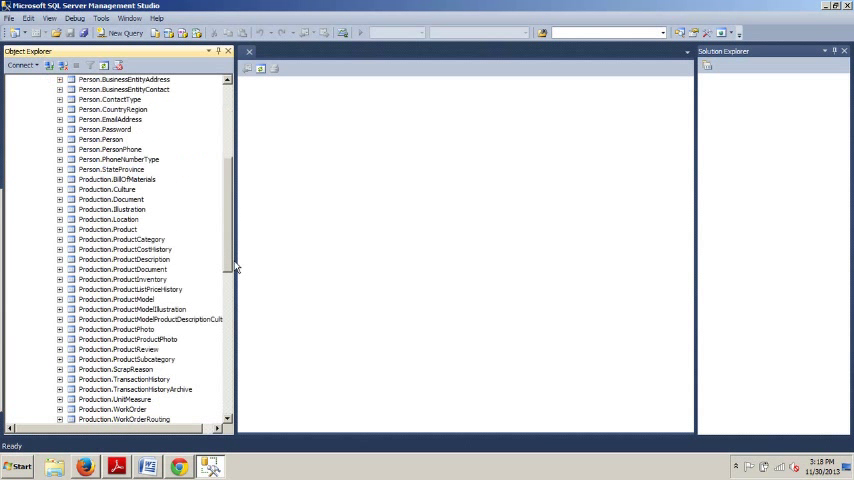
scroll(down, 3)
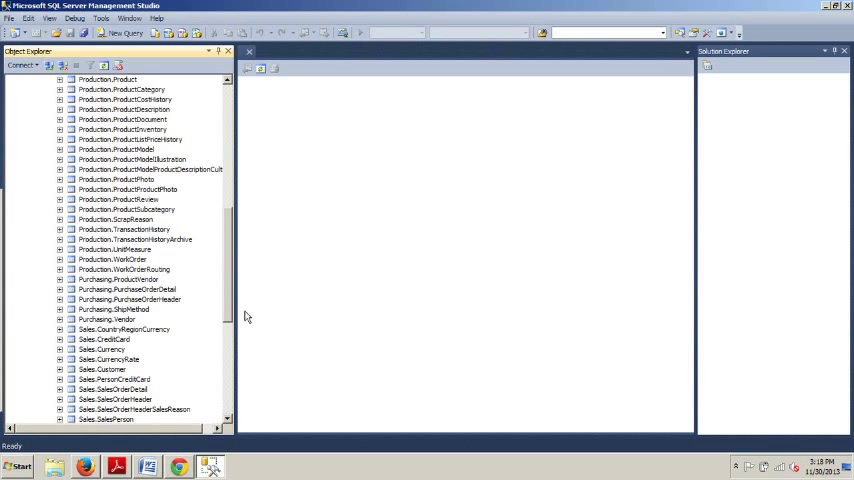
scroll(down, 3)
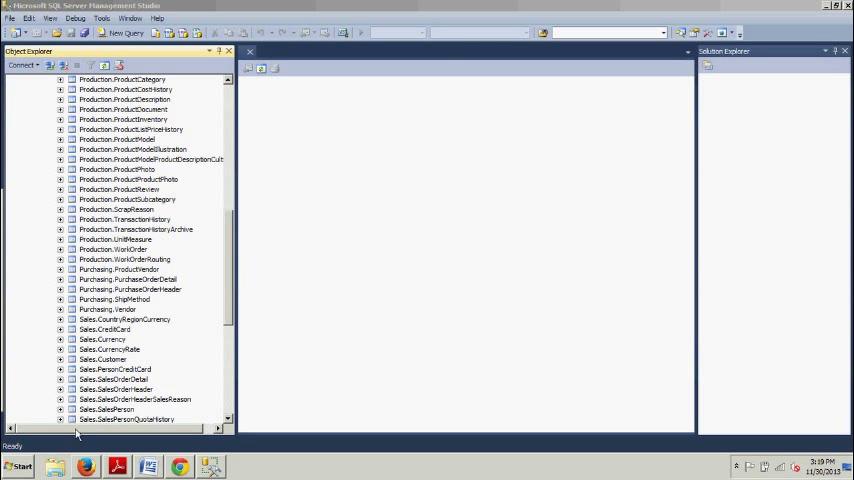
Start Manage Compression from the Sales.SalesOrderDetail table's Storage menu
right_click(100, 379)
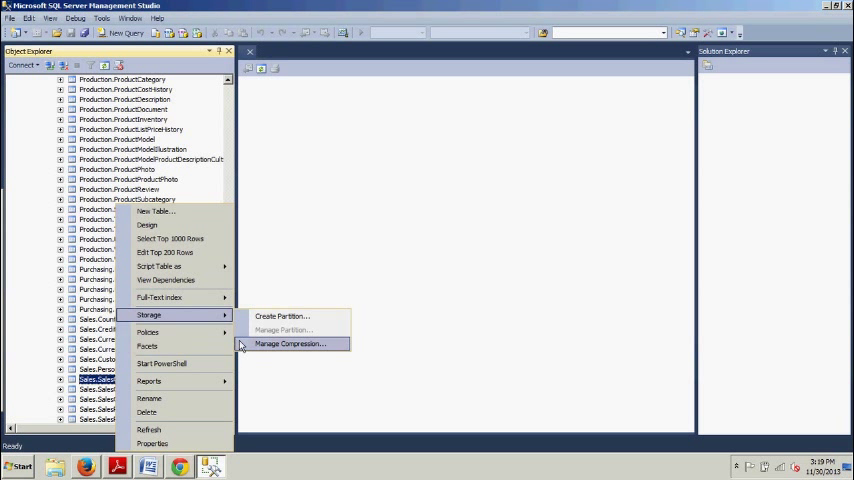
click(289, 343)
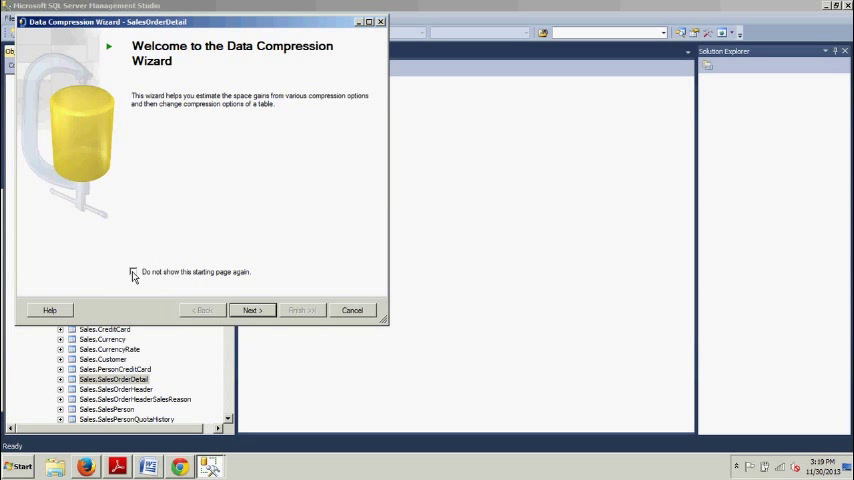
Skip the welcome page and choose Row as the single compression type for all partitions
click(132, 271)
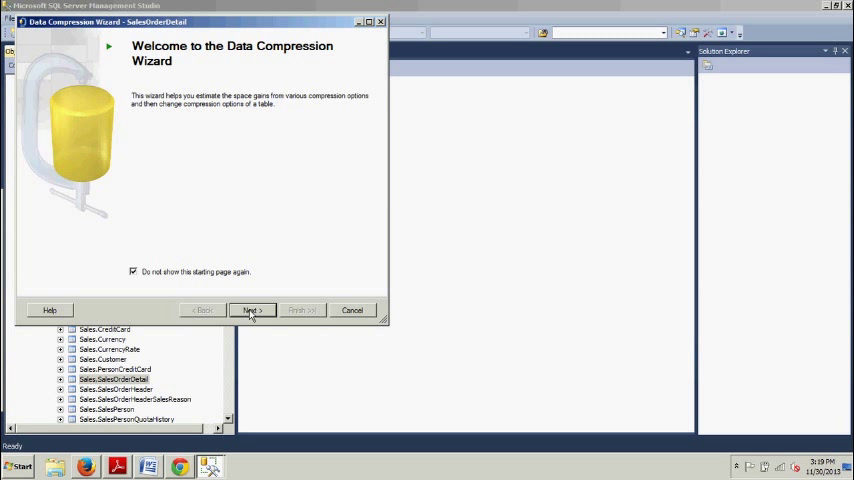
click(251, 310)
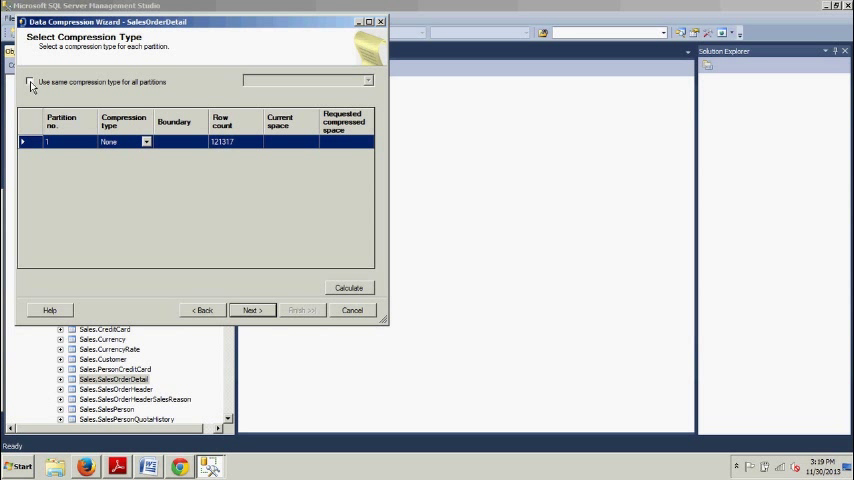
click(30, 81)
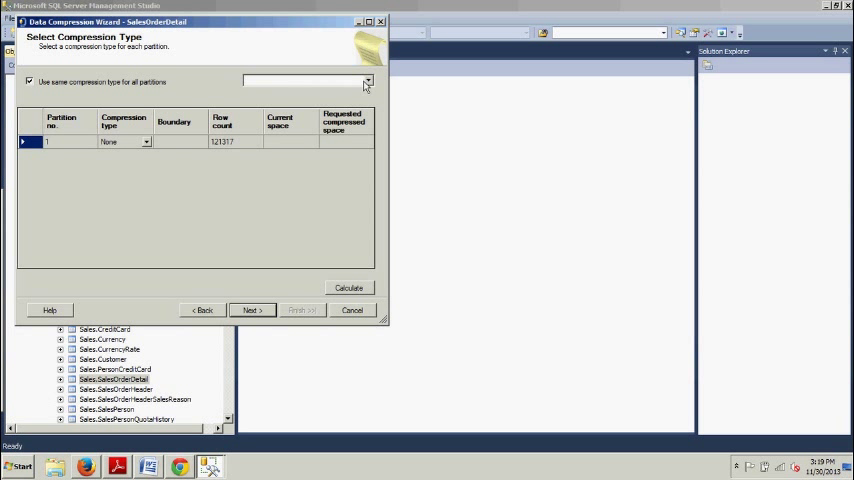
click(367, 81)
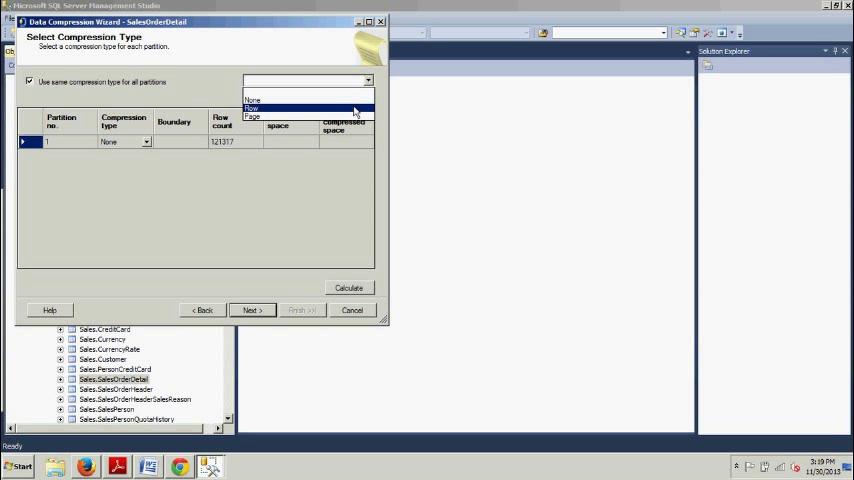
click(250, 108)
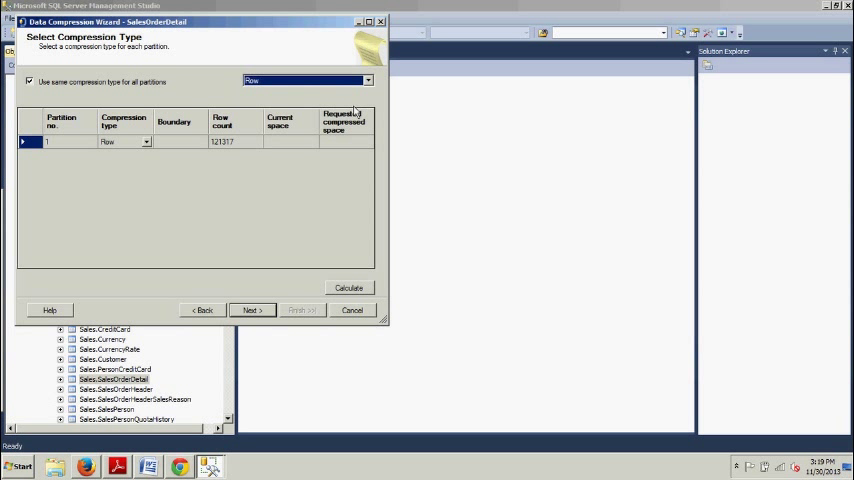
mouse_move(197, 258)
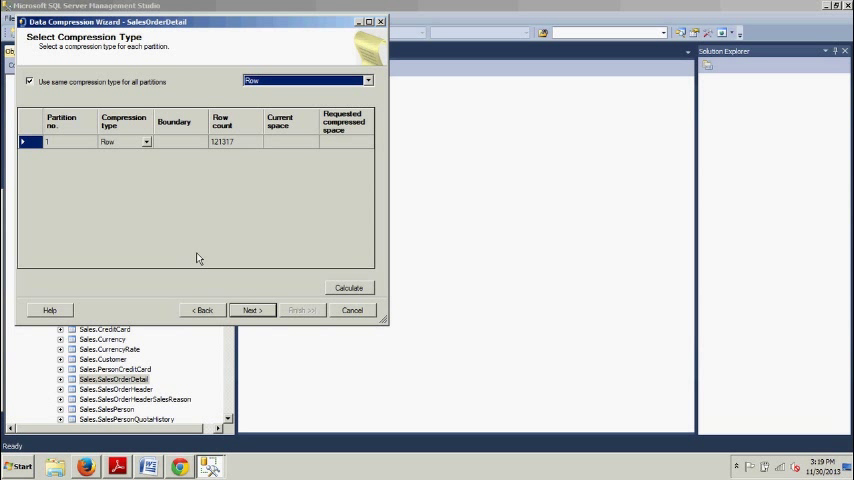
mouse_move(224, 280)
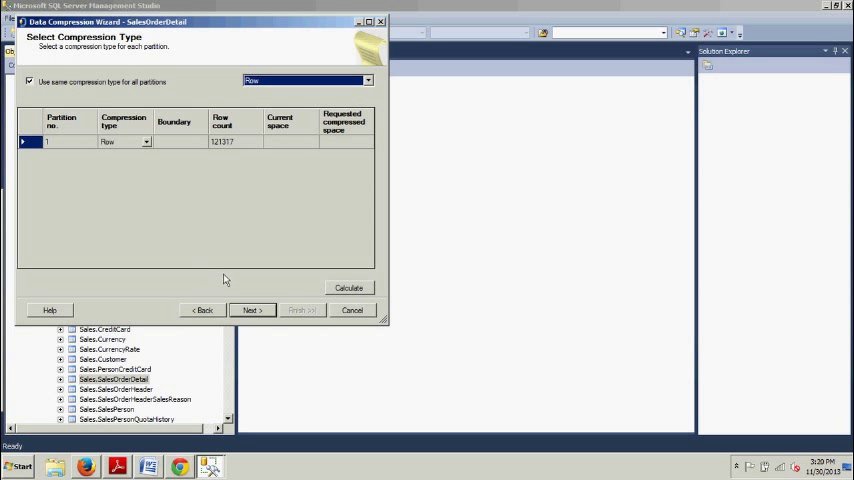
Advance to the output options and choose Run immediately
click(252, 310)
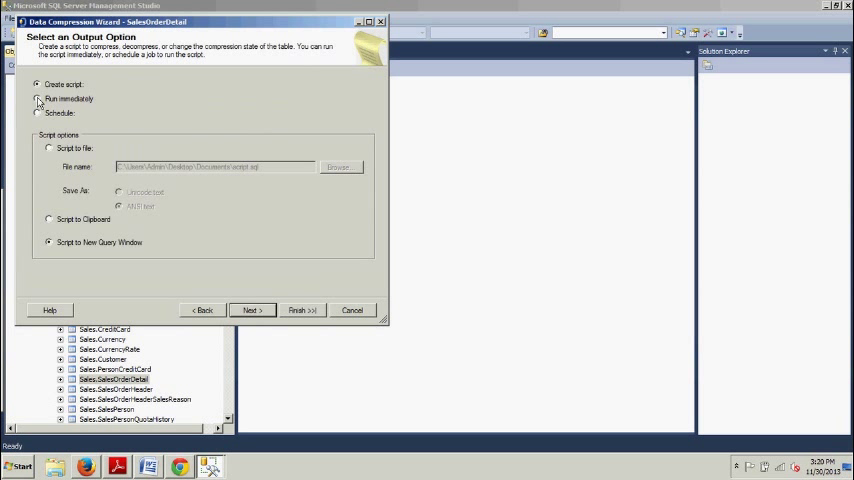
click(38, 99)
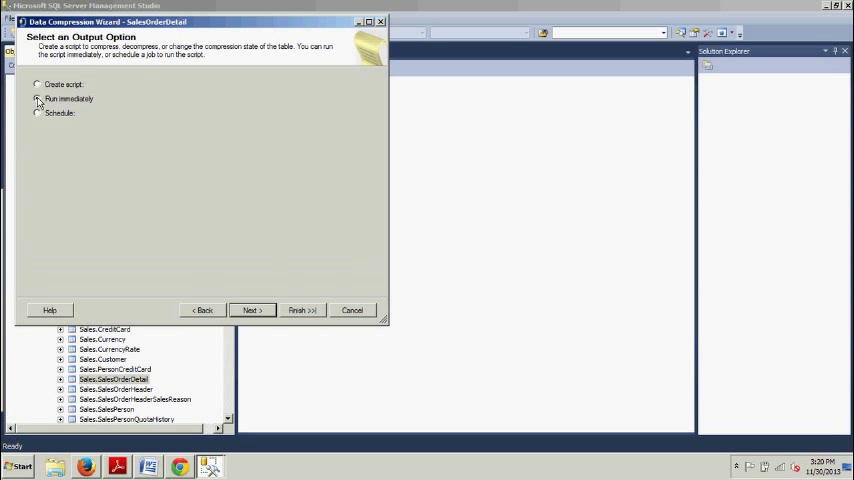
click(38, 99)
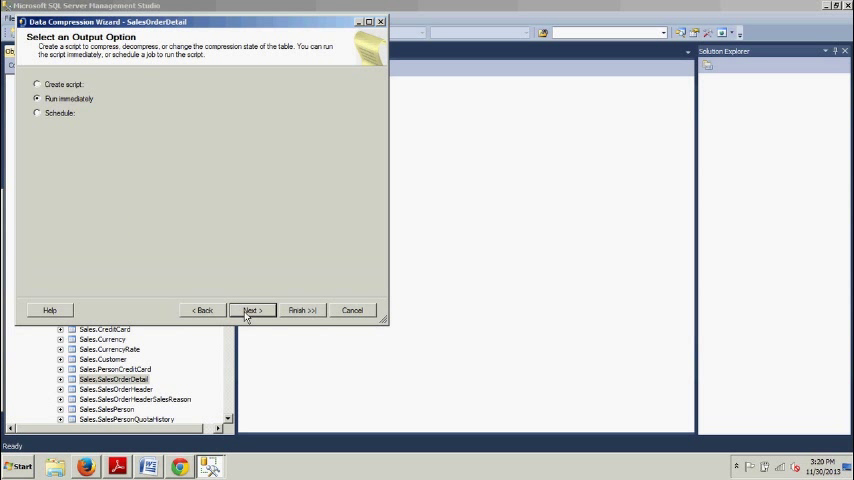
Expand the summary's Server, Database, Table and Action Type nodes and finish the wizard
click(251, 310)
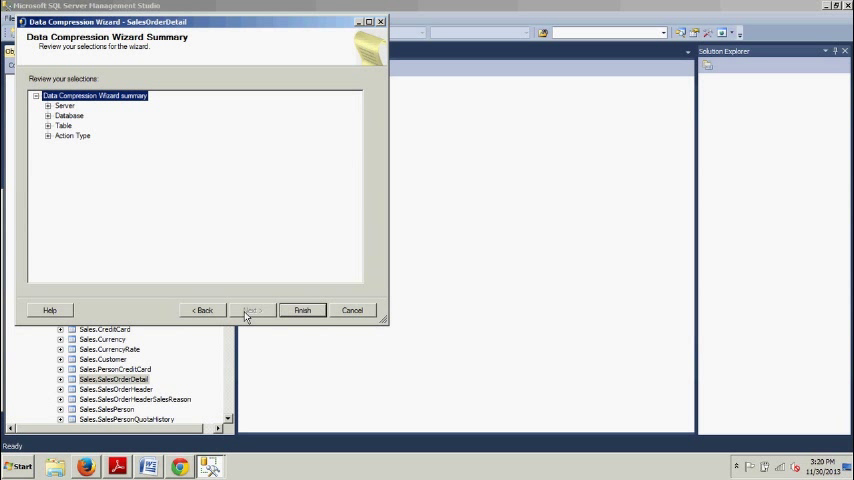
mouse_move(113, 174)
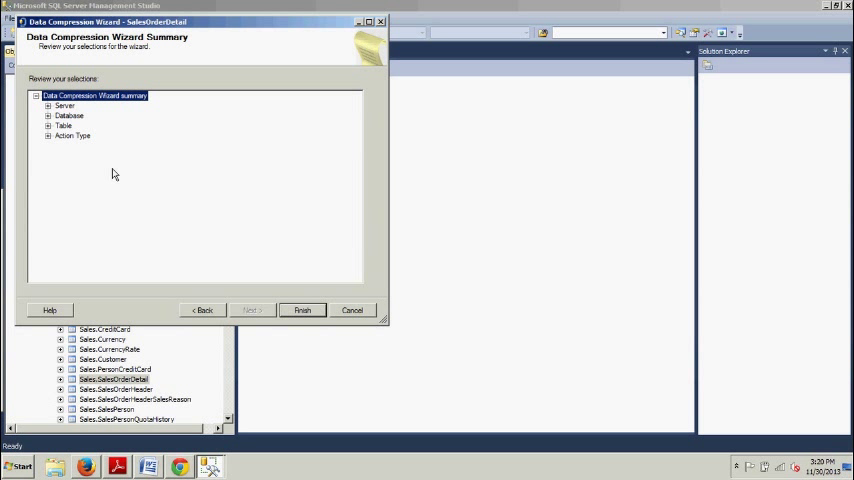
click(48, 105)
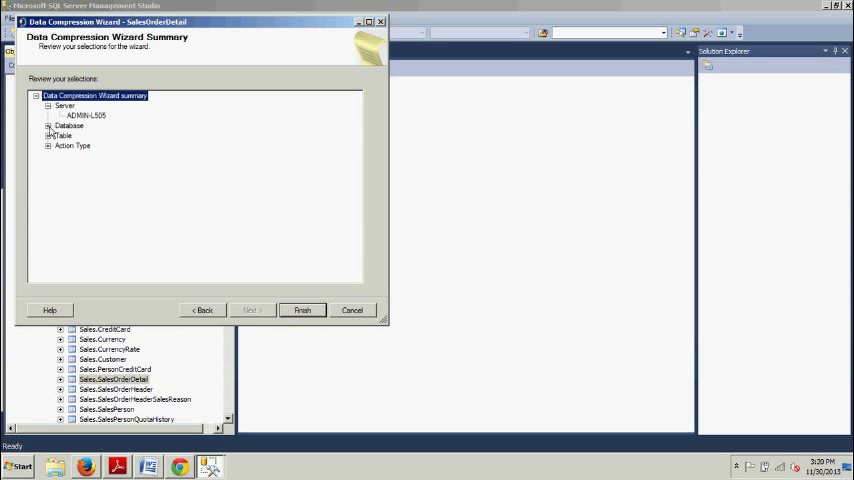
click(48, 126)
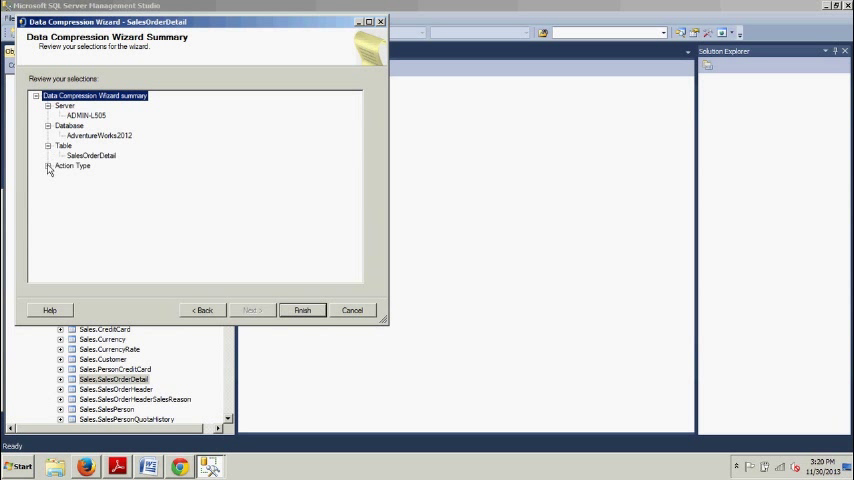
click(48, 166)
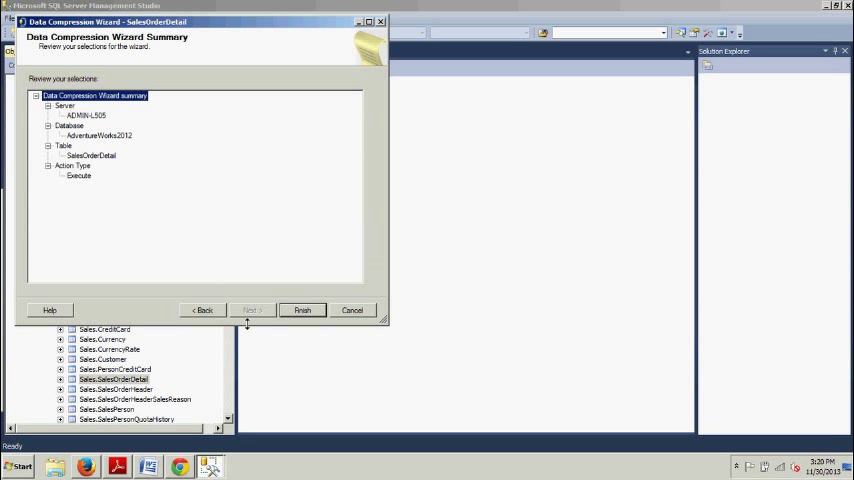
click(302, 309)
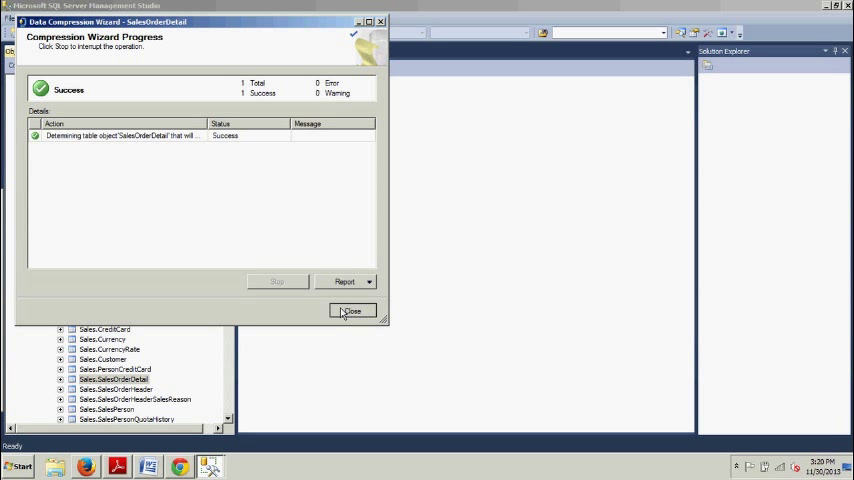
Close the Compression Wizard Progress dialog reporting Success
click(351, 311)
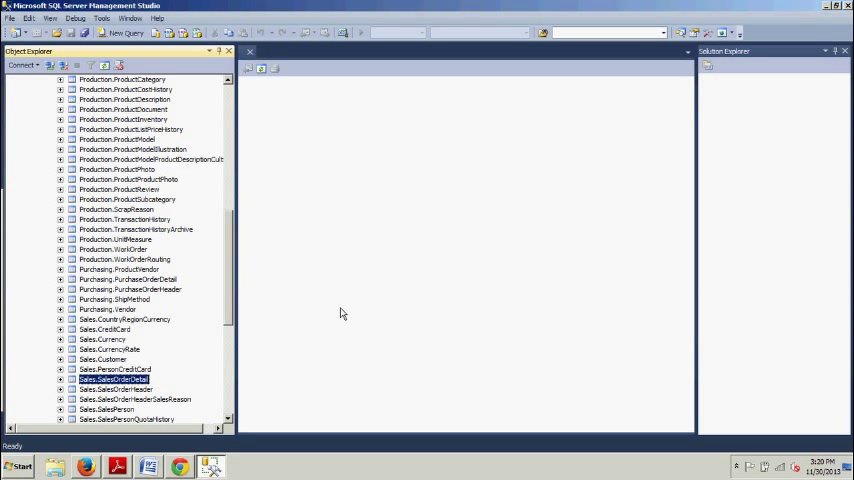
mouse_move(229, 293)
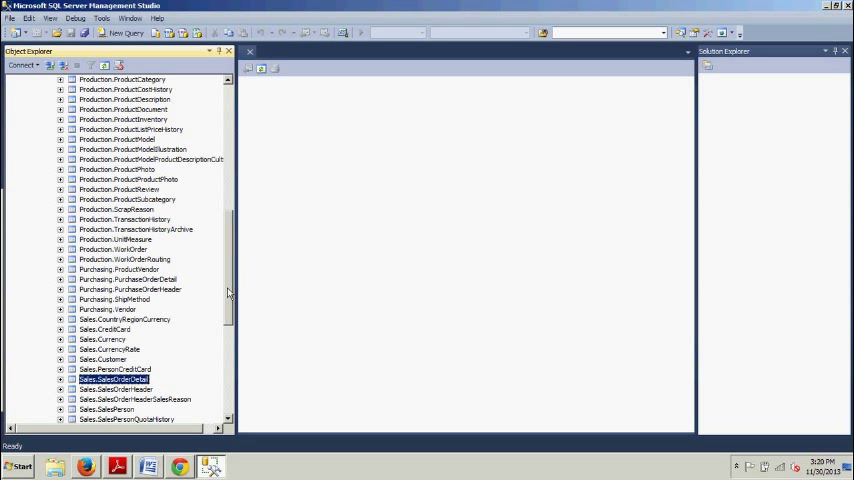
Collapse and re-expand Databases > AdventureWorks2012 > Tables in Object Explorer
scroll(up, 3)
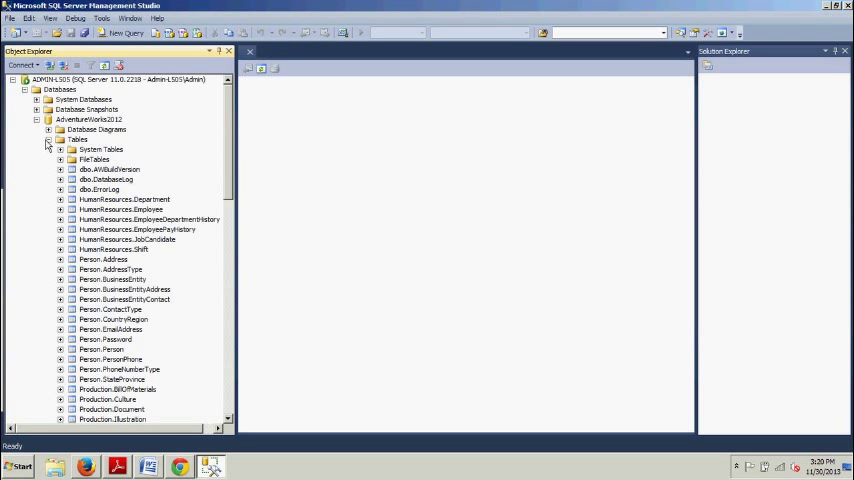
click(47, 139)
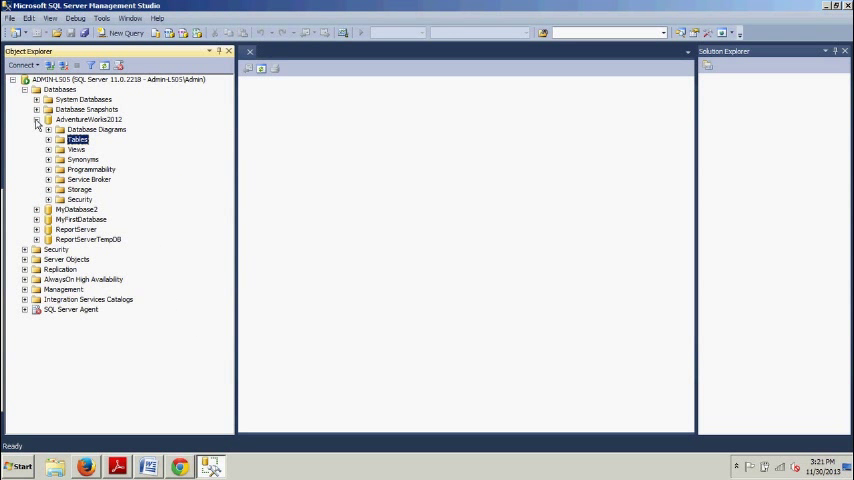
click(24, 89)
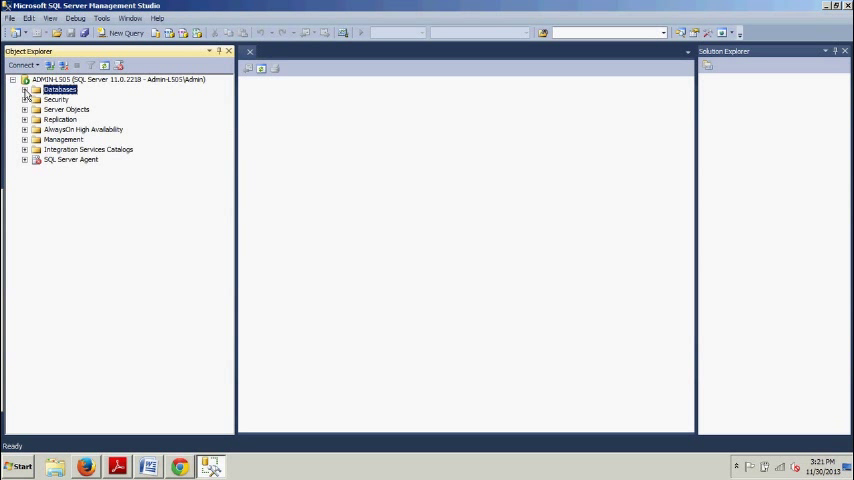
click(24, 90)
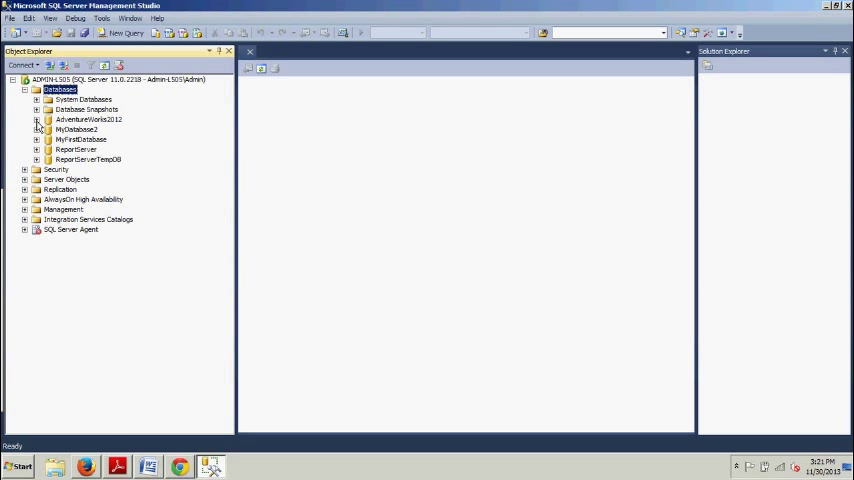
click(37, 120)
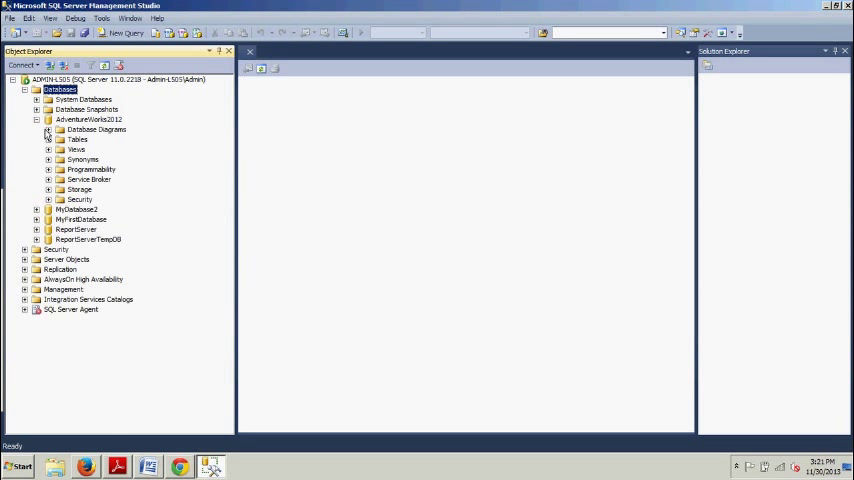
click(48, 139)
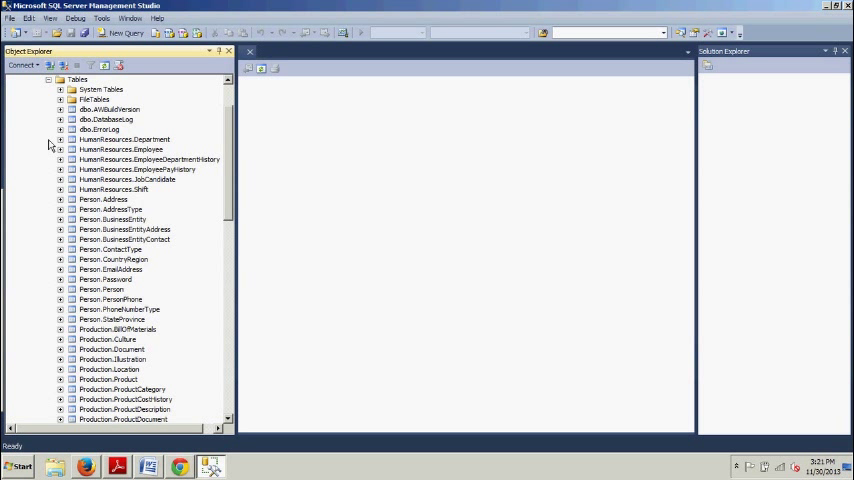
mouse_move(174, 184)
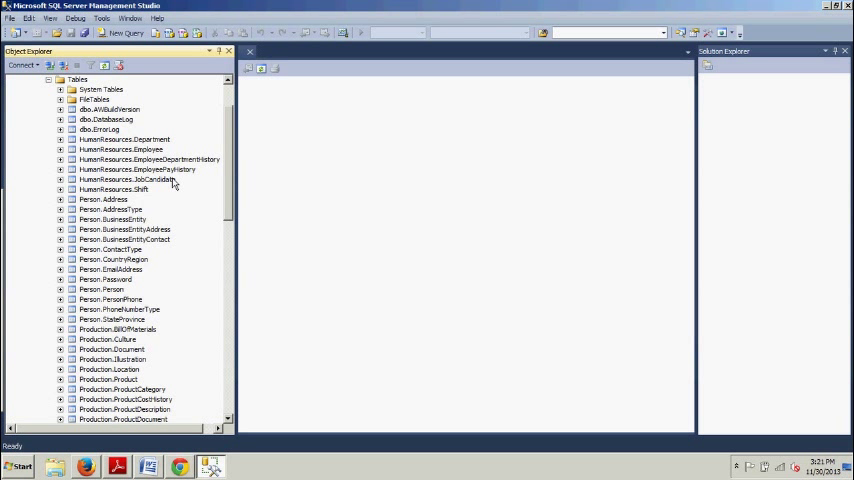
Scroll to Sales.SalesOrderHeader, expand it and bring up its Indexes folder options
scroll(down, 3)
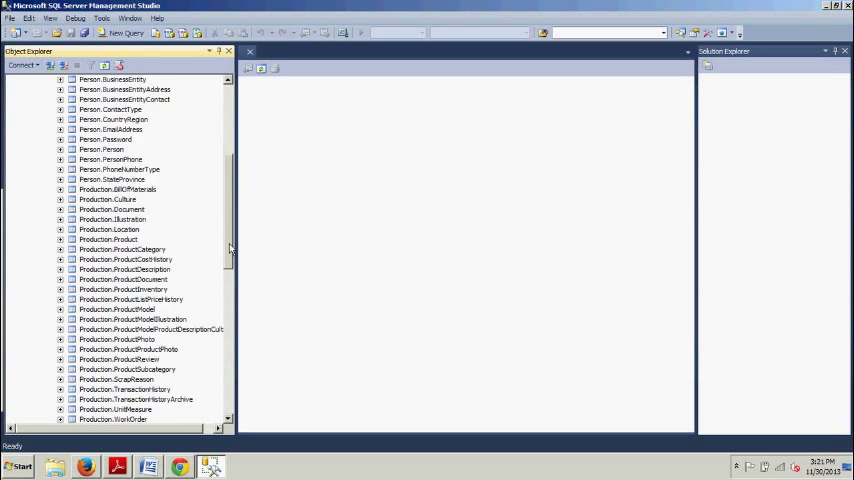
scroll(down, 3)
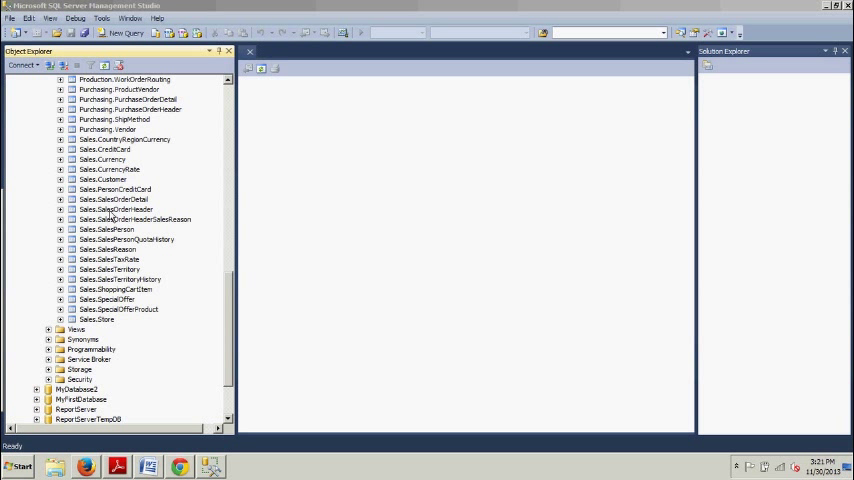
right_click(94, 209)
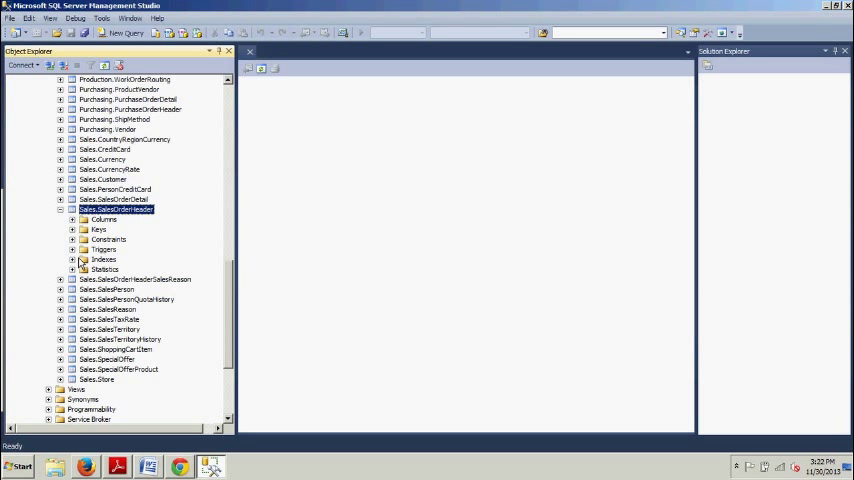
click(104, 259)
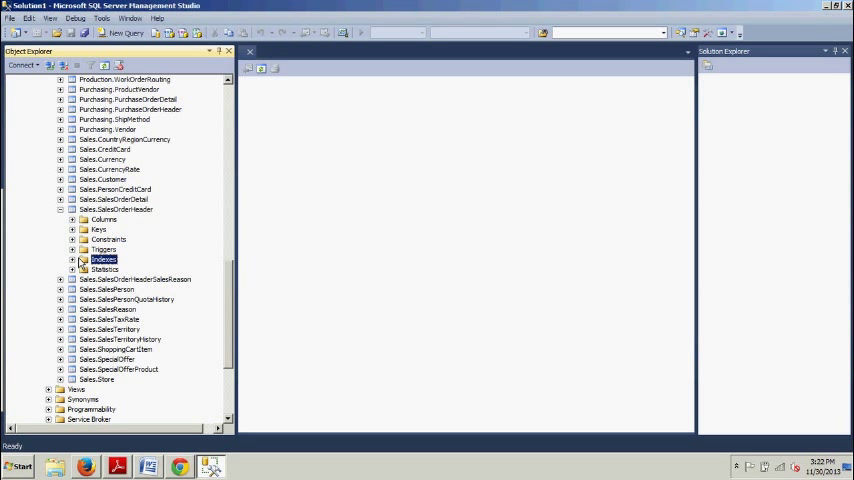
right_click(103, 260)
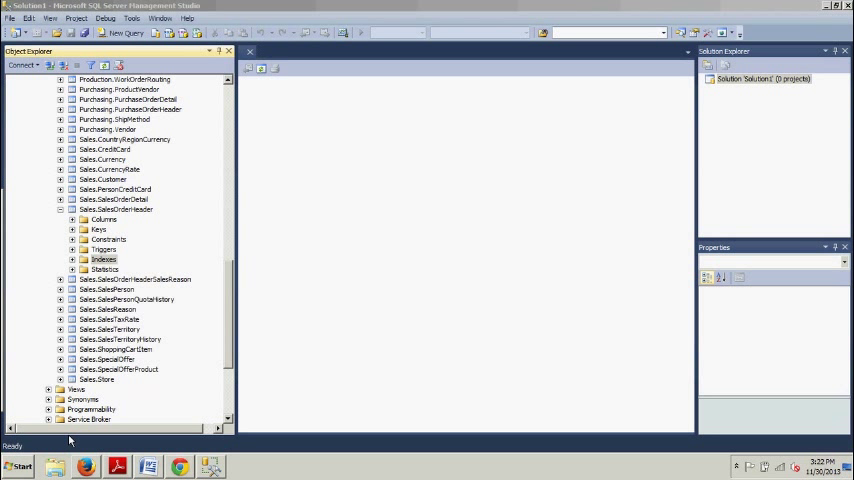
List SalesOrderHeader's indexes and bring up actions for IX_SalesOrderHeader_SalesPersonID
click(72, 259)
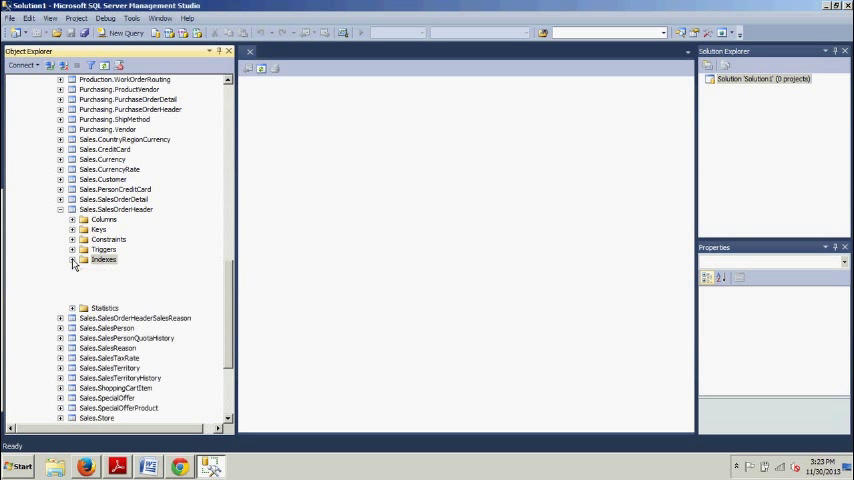
click(73, 259)
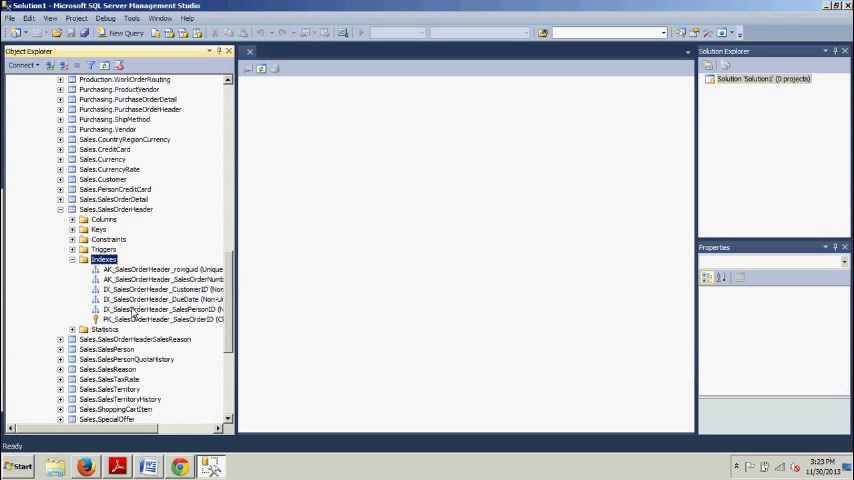
mouse_move(153, 335)
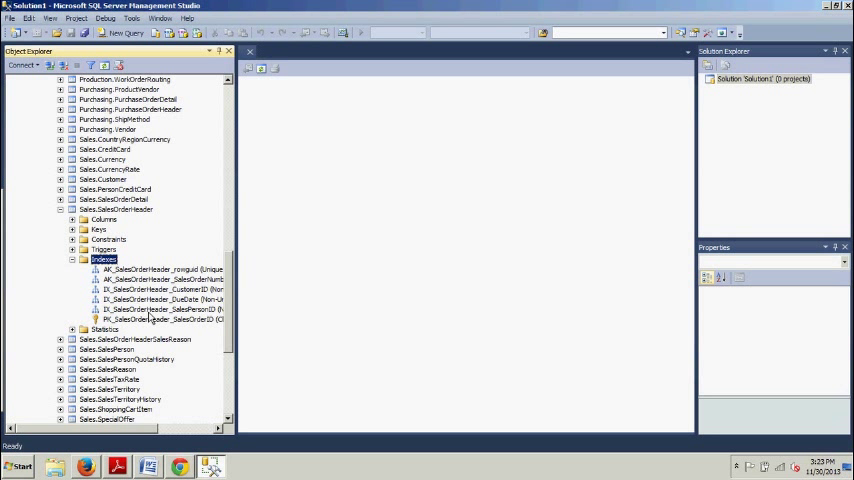
right_click(127, 310)
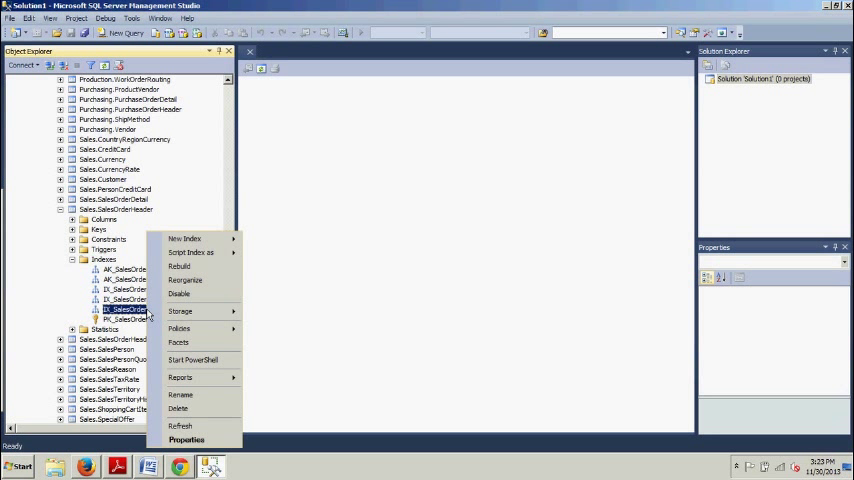
mouse_move(181, 311)
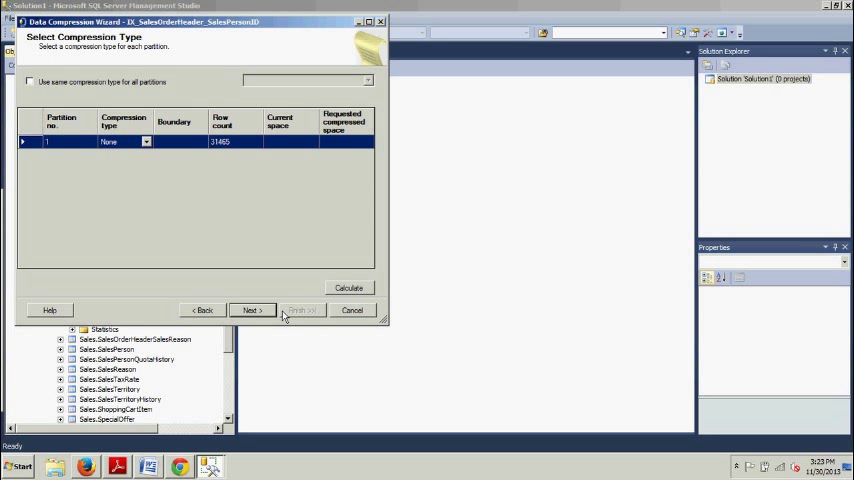
mouse_move(184, 185)
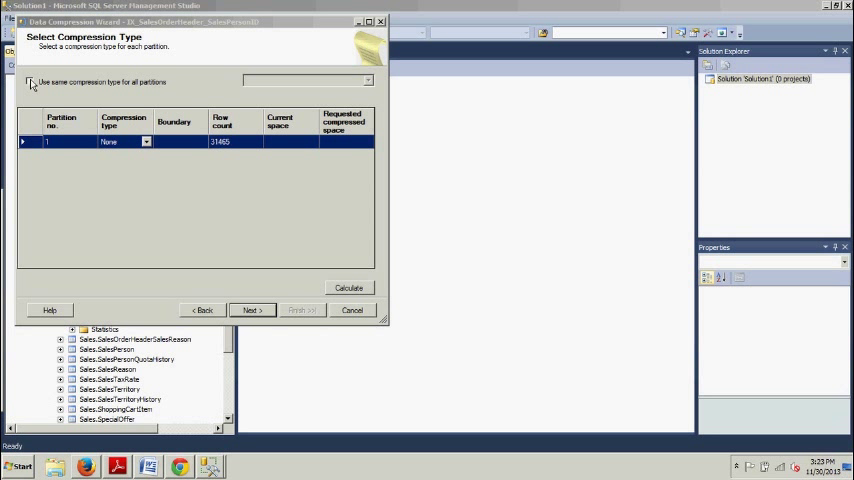
Choose Row compression for all partitions and Run immediately as the output option
click(29, 81)
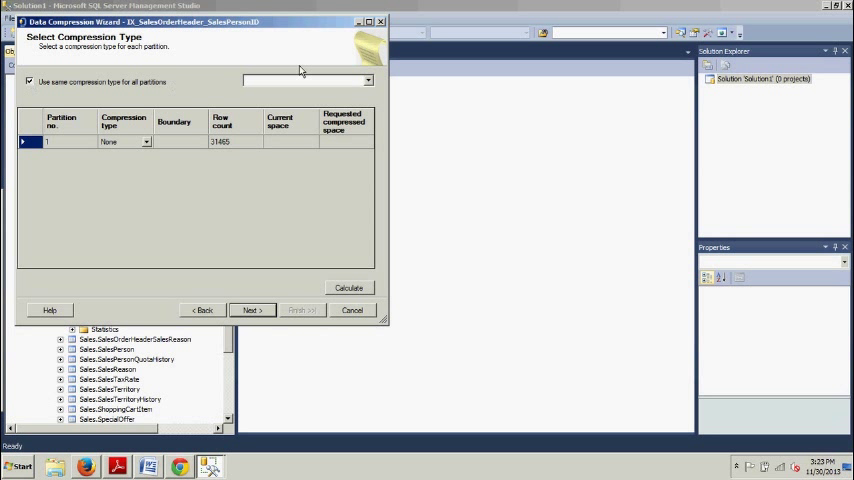
click(367, 80)
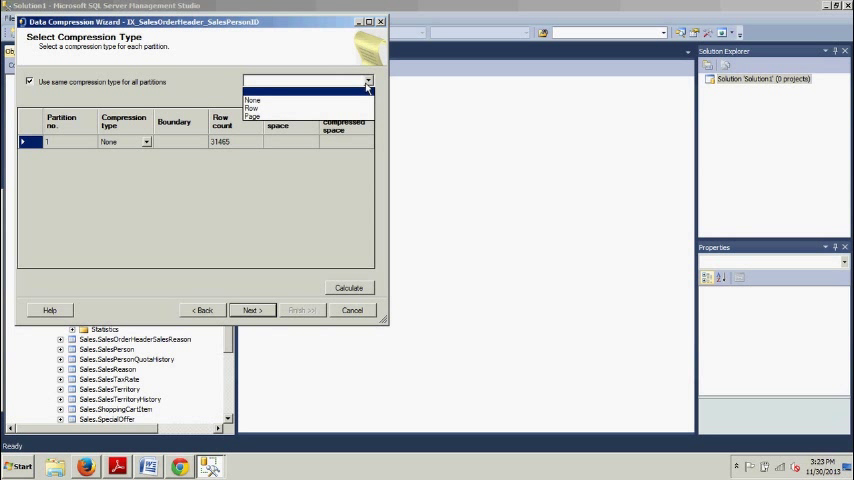
click(252, 107)
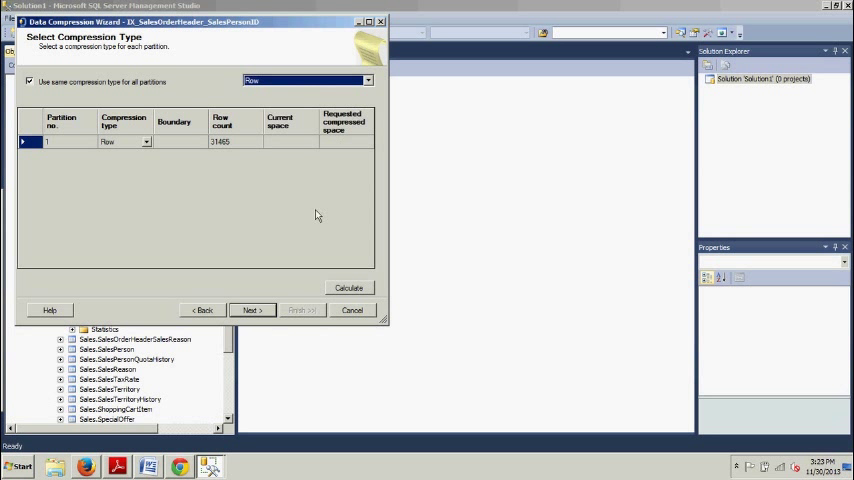
click(251, 310)
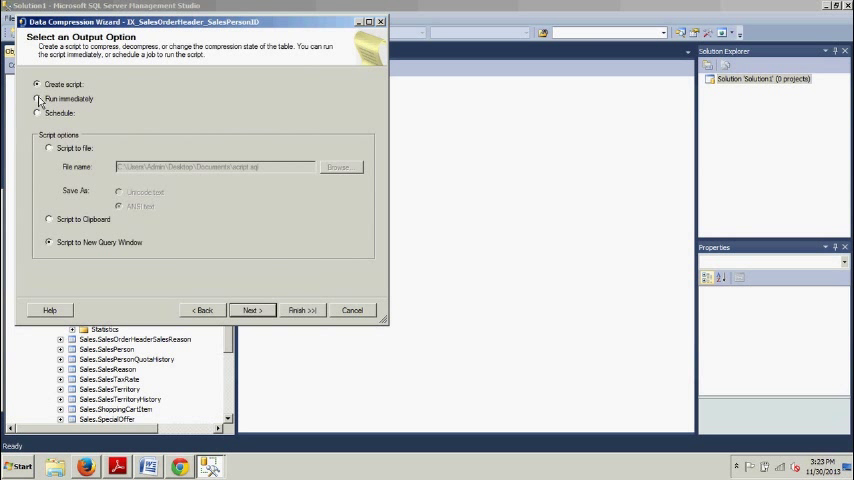
click(38, 99)
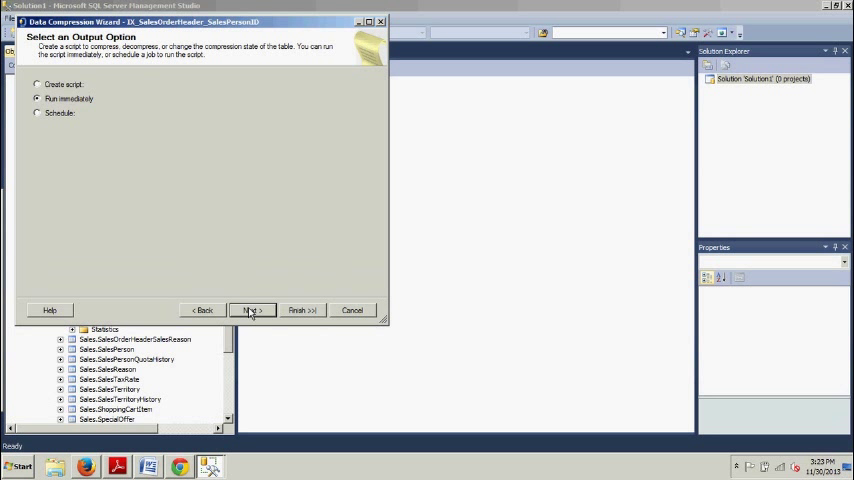
Finish the wizard to compress the index and close it after success
click(249, 310)
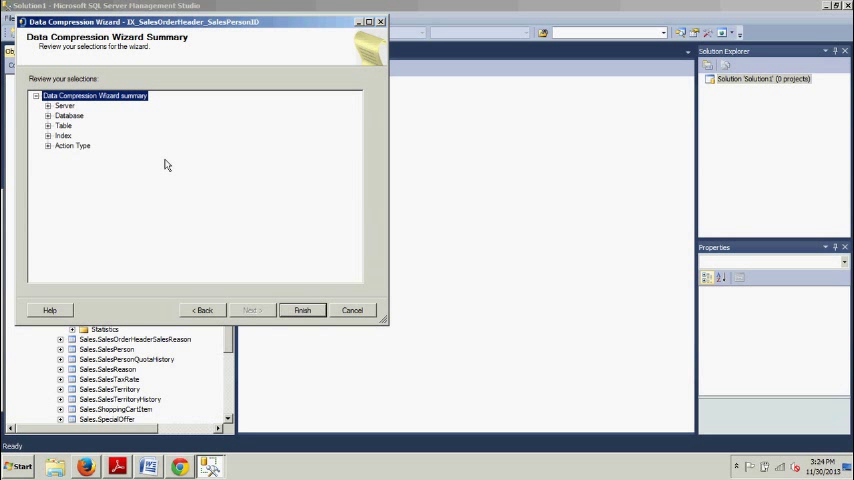
mouse_move(183, 189)
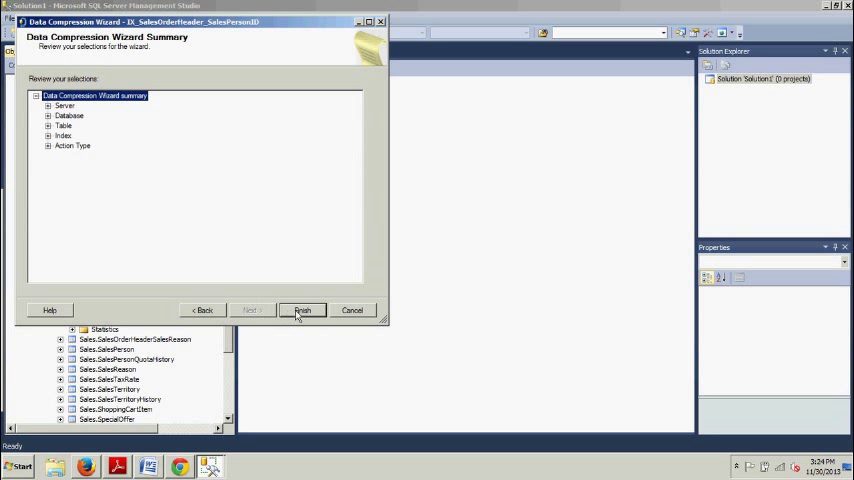
click(302, 309)
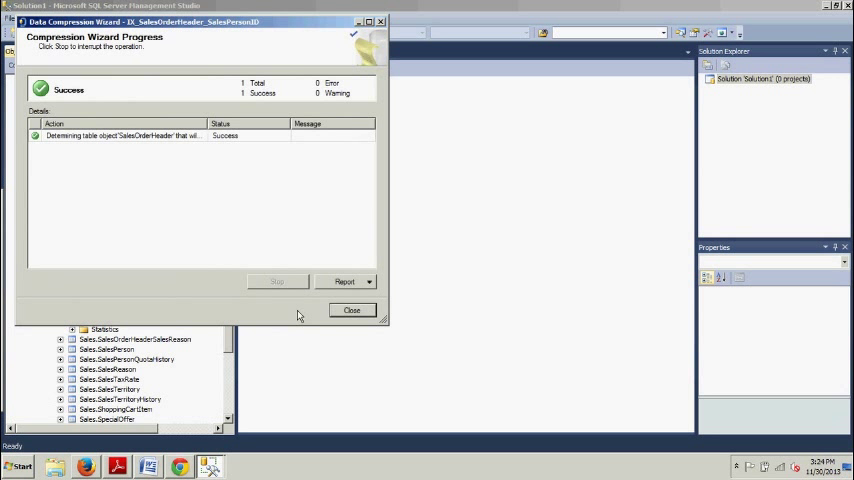
click(351, 310)
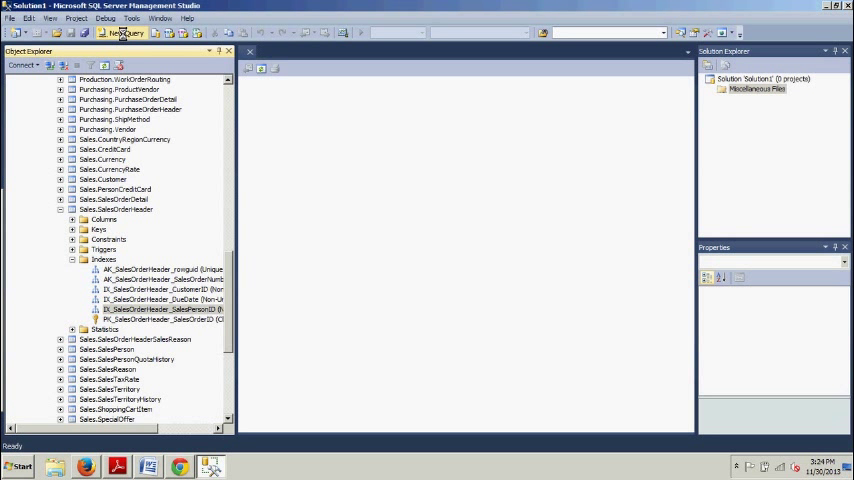
Run the ALTER TABLE/ALTER INDEX REBUILD WITH DATA_COMPRESSION = ROW script in a new query, then close it
click(122, 33)
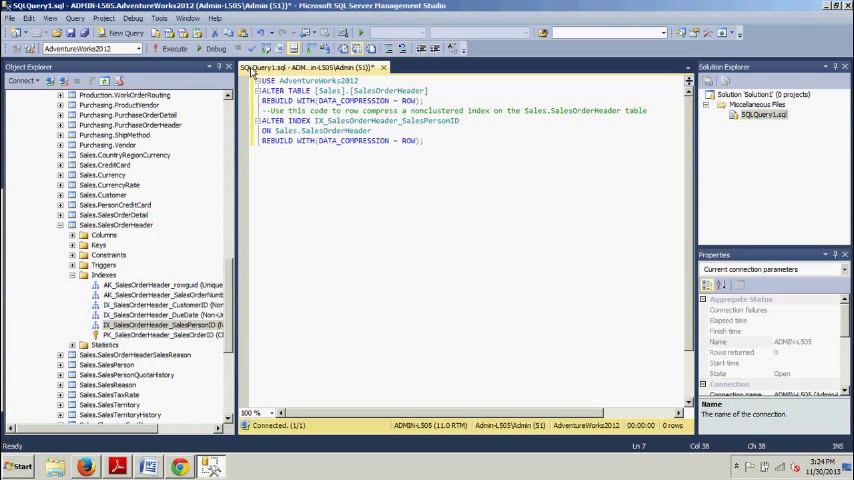
click(172, 49)
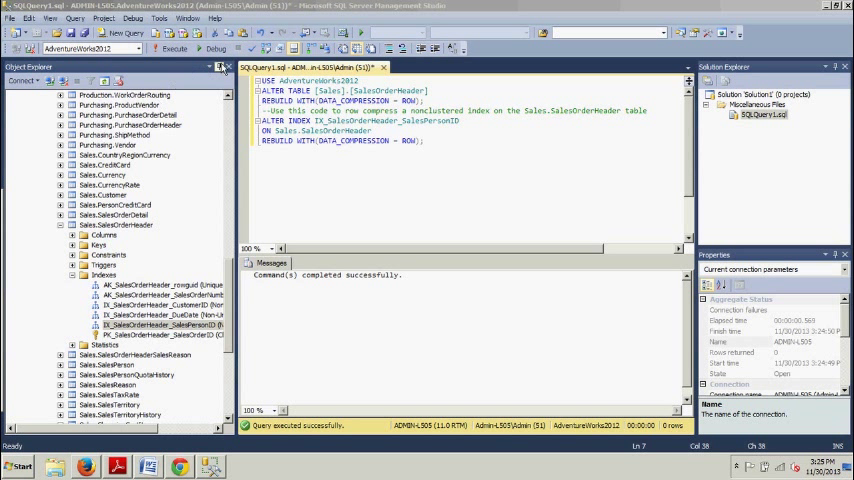
click(383, 67)
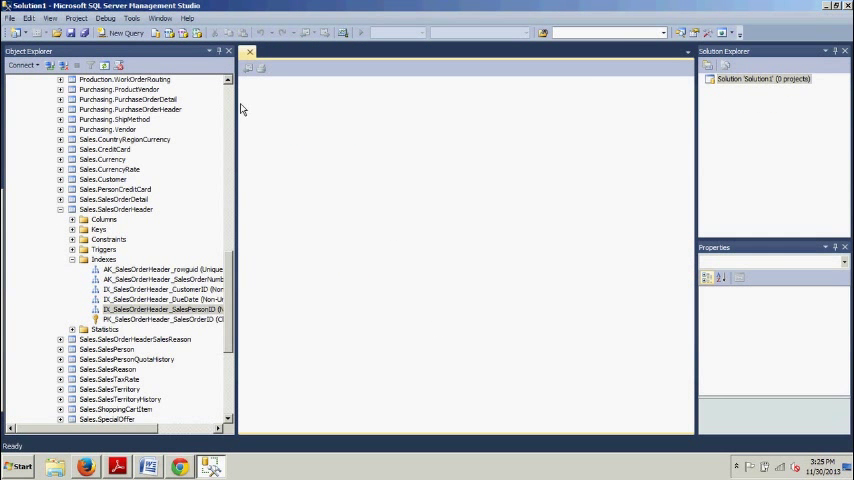
Run the CREATE TABLE dbo.Ch7RowCompression WITH (DATA_COMPRESSION = ROW) script; it fails as 'myDatabase' does not exist
click(121, 33)
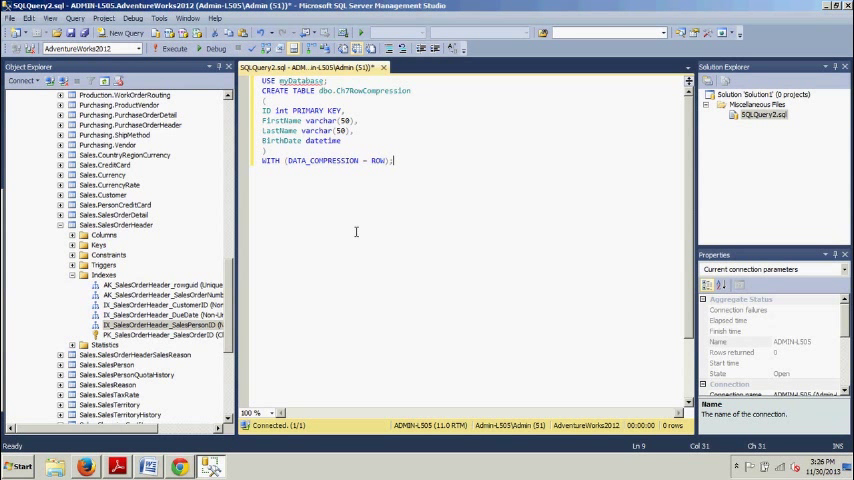
click(172, 49)
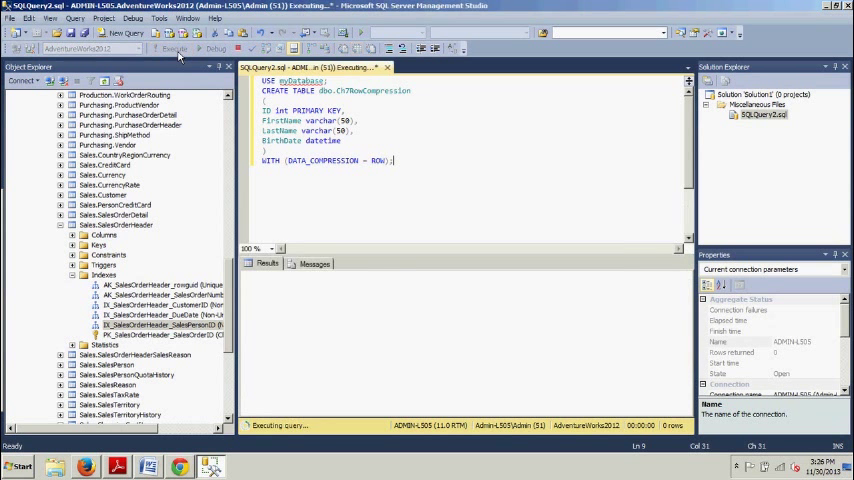
click(172, 49)
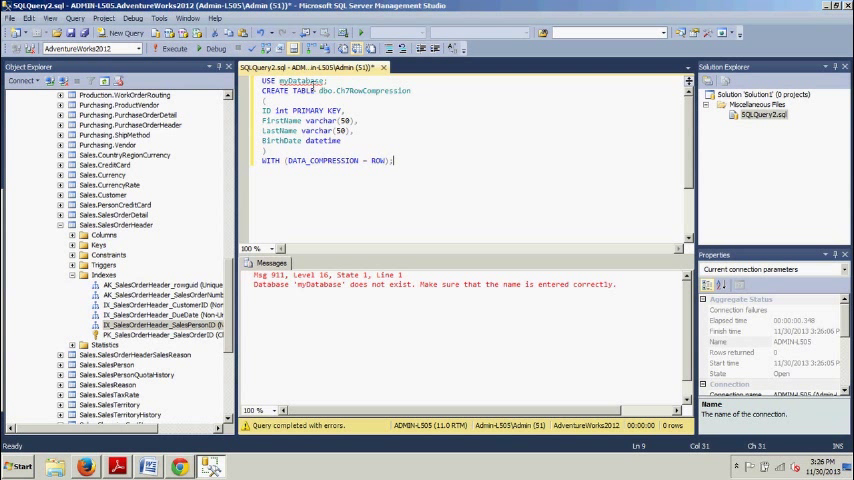
click(393, 160)
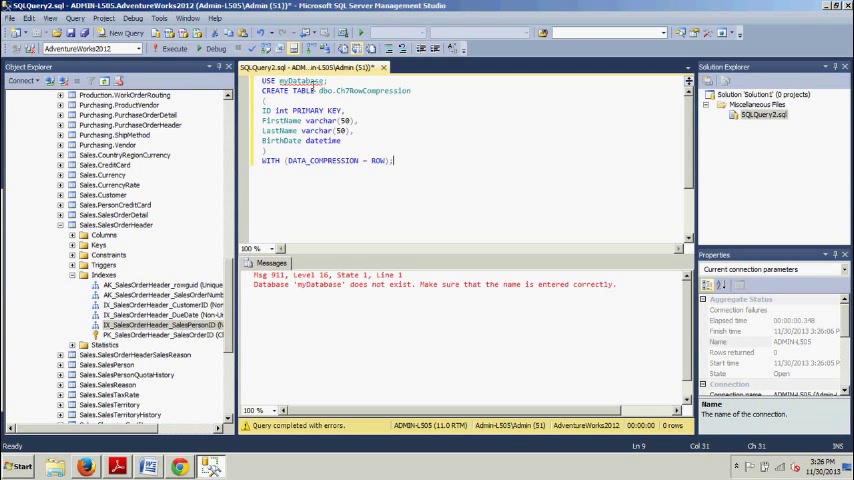
click(393, 160)
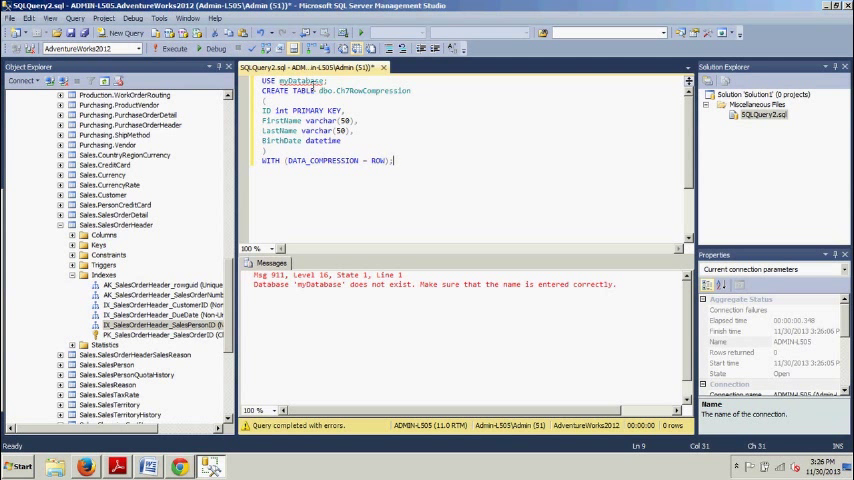
click(393, 160)
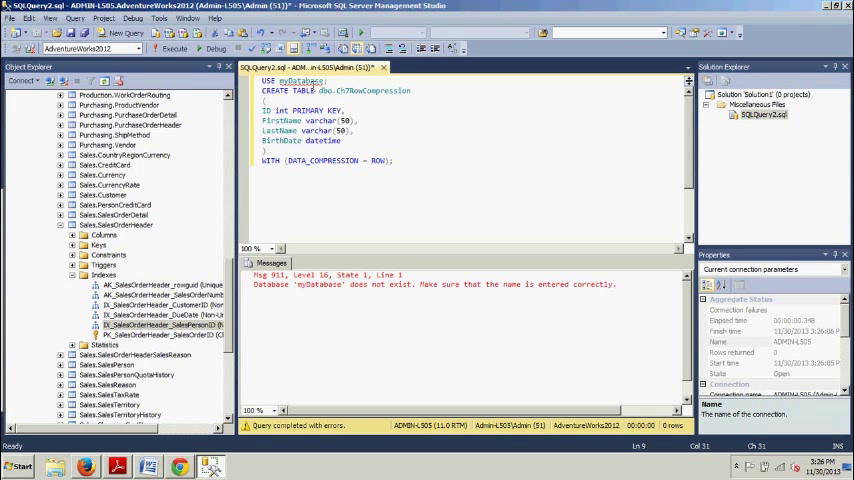